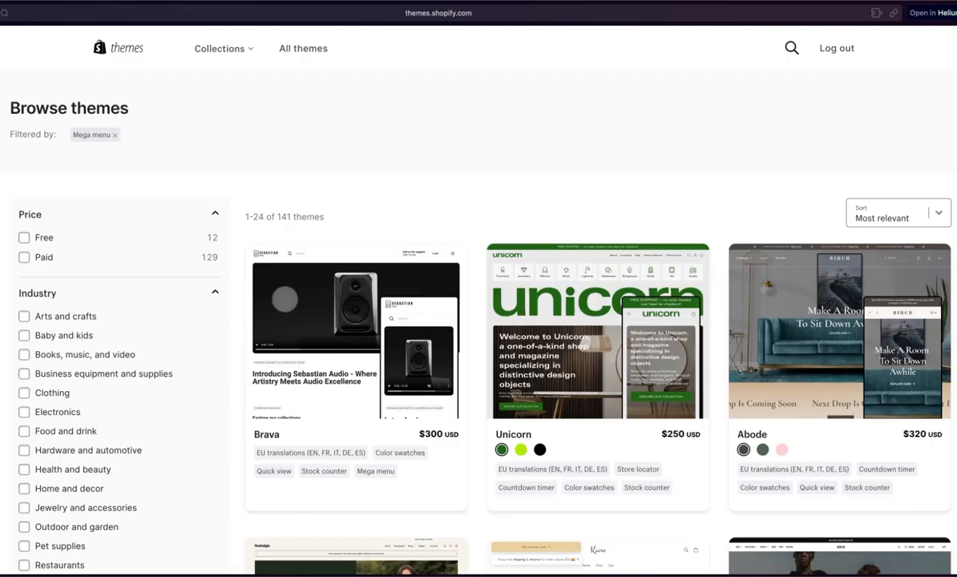
Preview the arrow-style mobile menu layout, then show the Videos list on Helium's YouTube channel
{"action": "scroll", "scroll_direction": "down", "scroll_amount": 3}
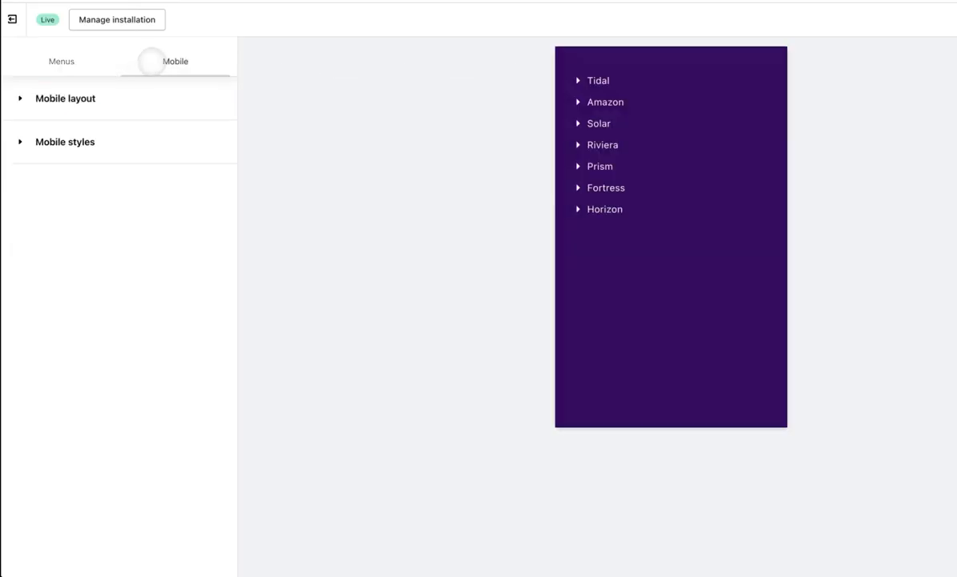
{"action": "left_click", "coordinate": [66, 98]}
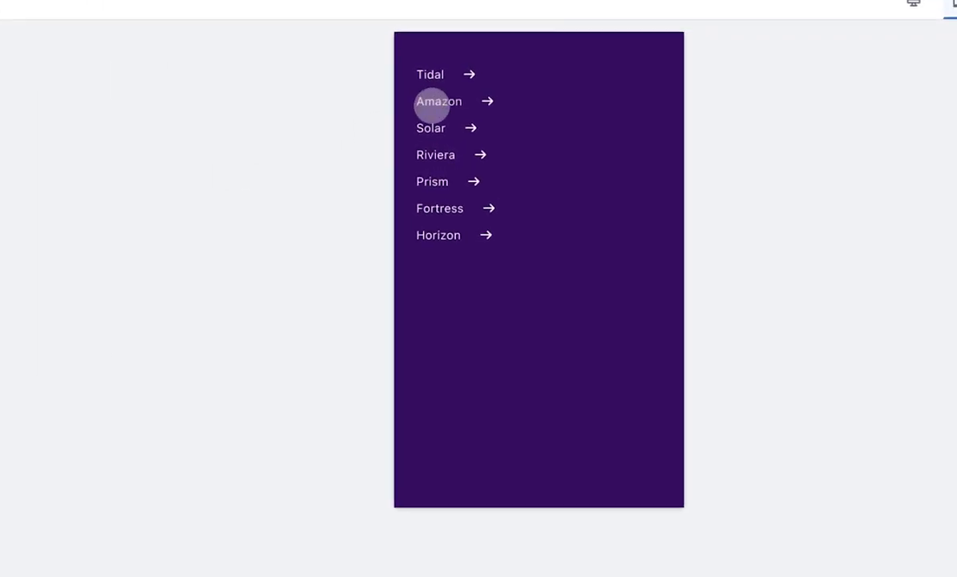
{"action": "left_click", "coordinate": [438, 101]}
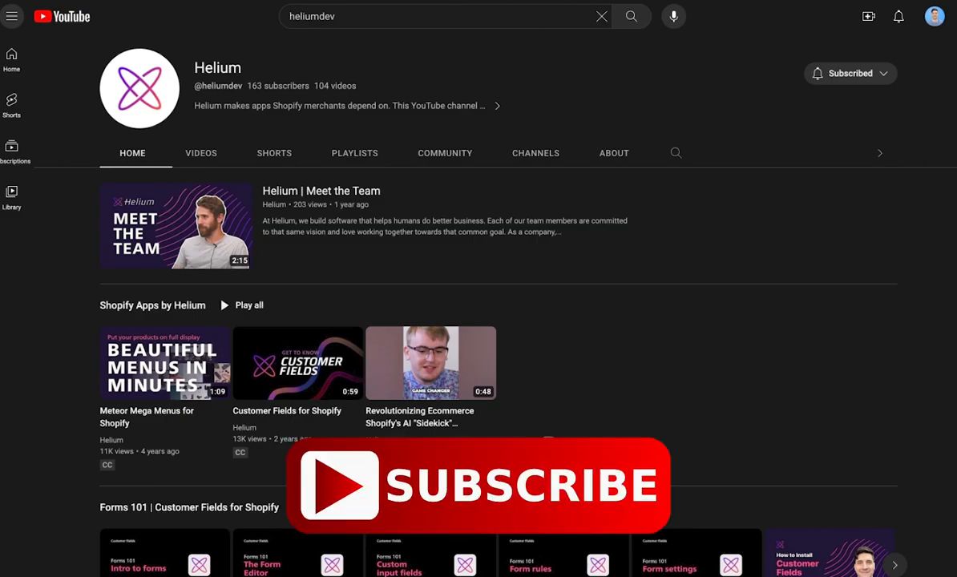
{"action": "left_click", "coordinate": [201, 153]}
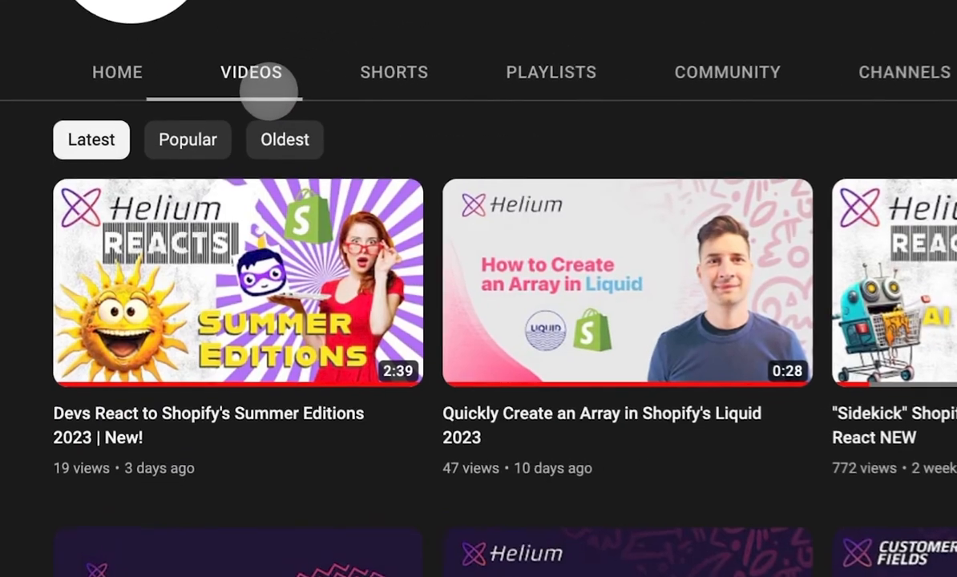